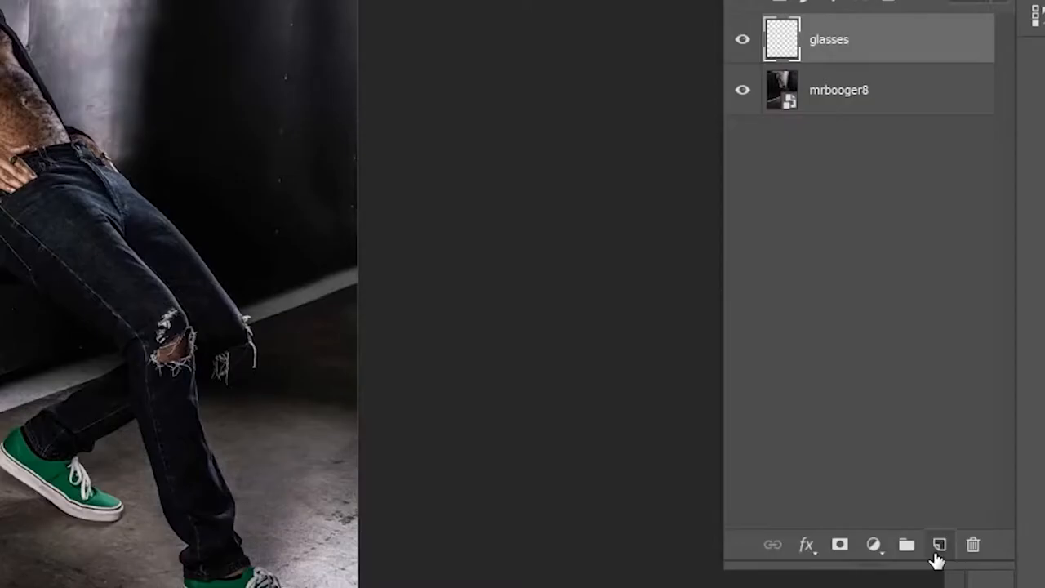
- Create a new empty Layer 1 directly above the glasses layer
click(938, 544)
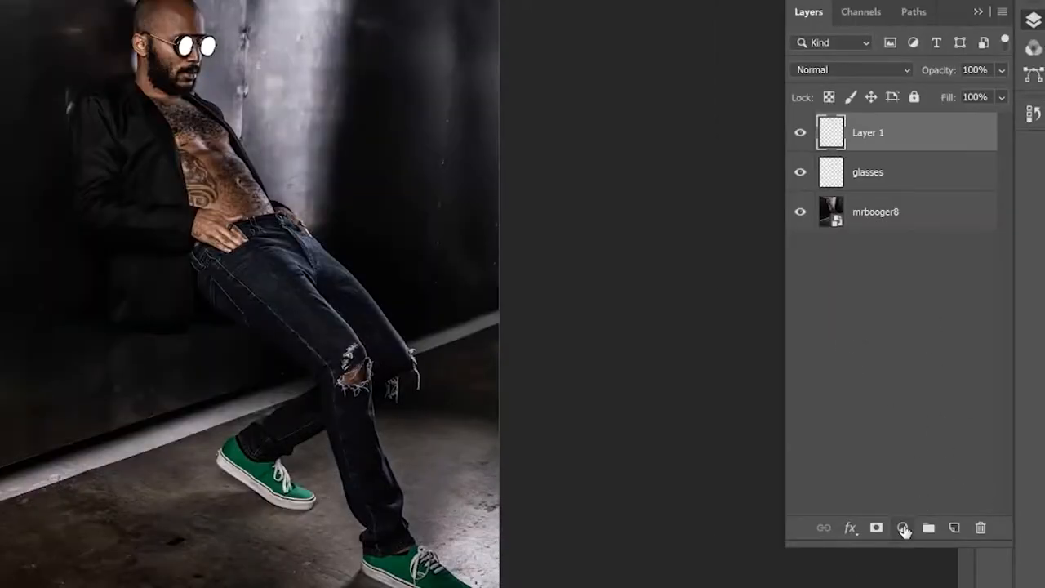
click(902, 527)
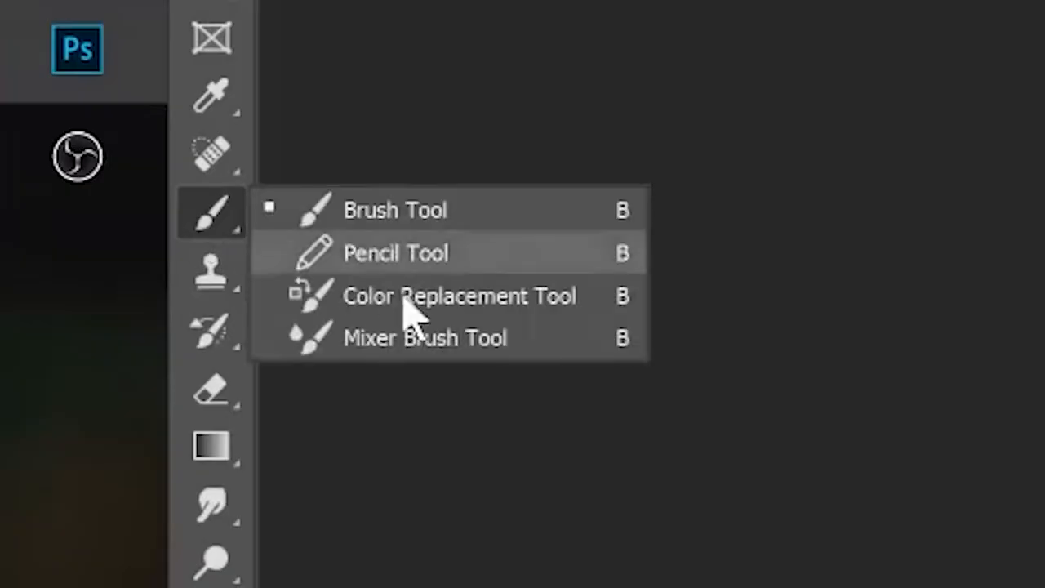
- Pick the Brush tool from the toolbar flyout to paint the rainbow streams
click(425, 338)
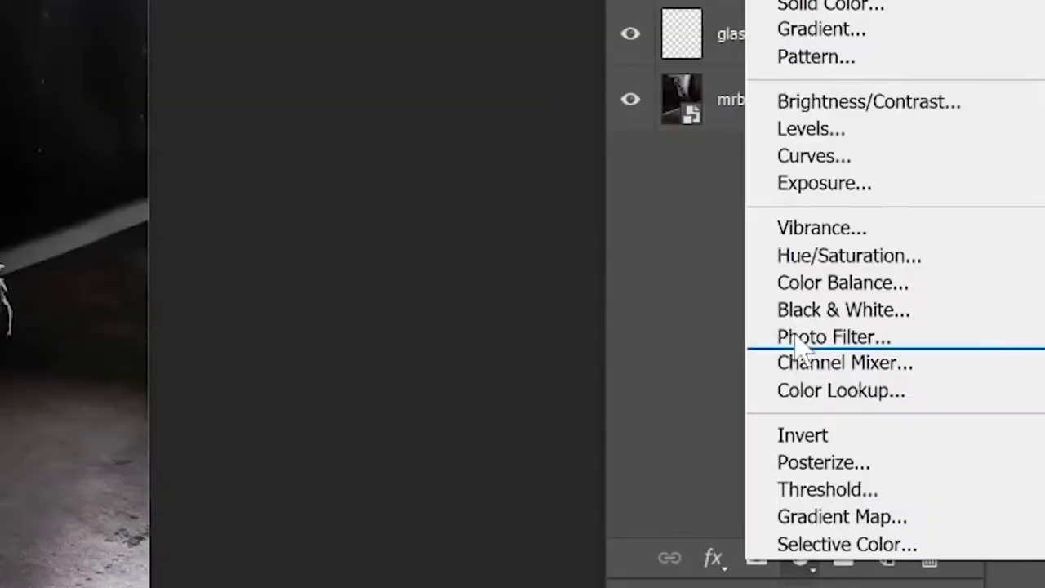
- Add a Brightness/Contrast layer with Brightness 150 and invert its mask to black
click(868, 101)
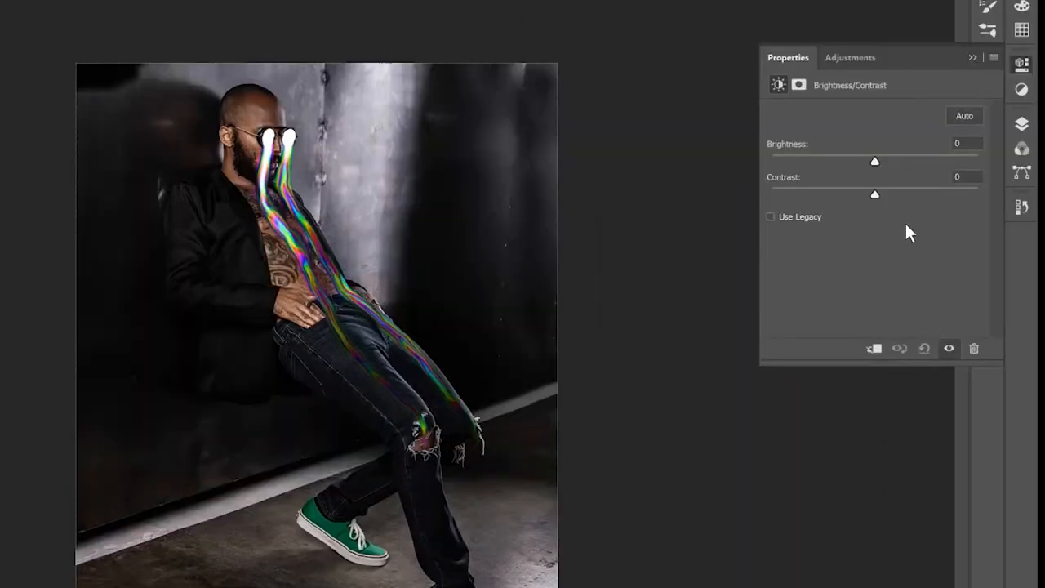
drag(874, 161, 977, 161)
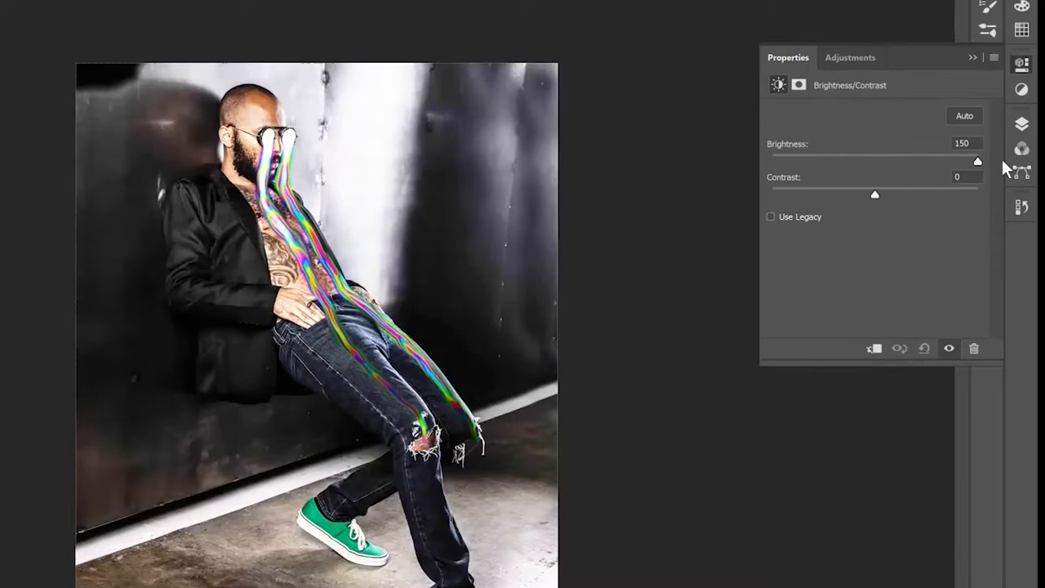
double_click(911, 223)
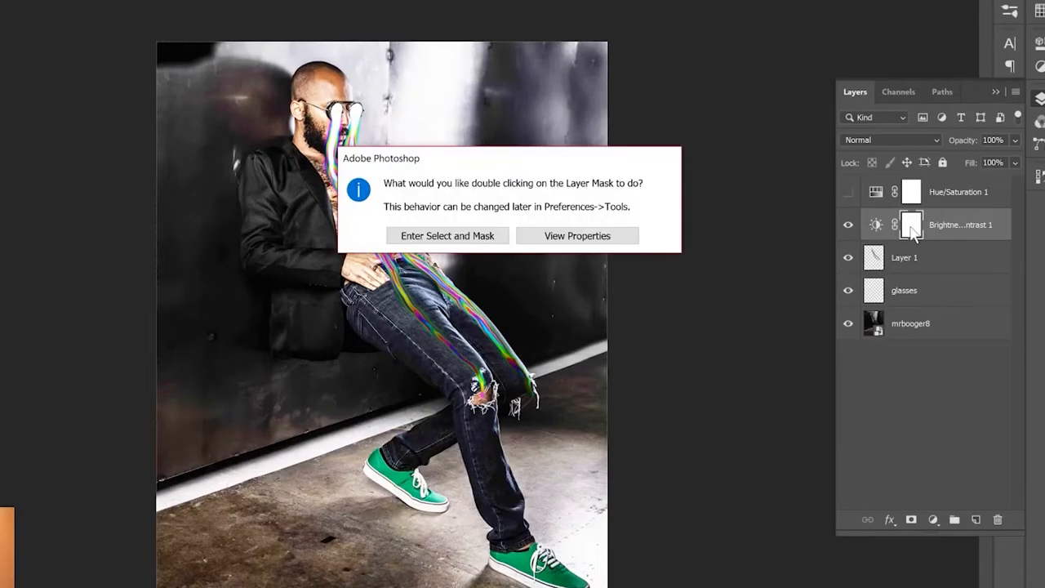
click(576, 235)
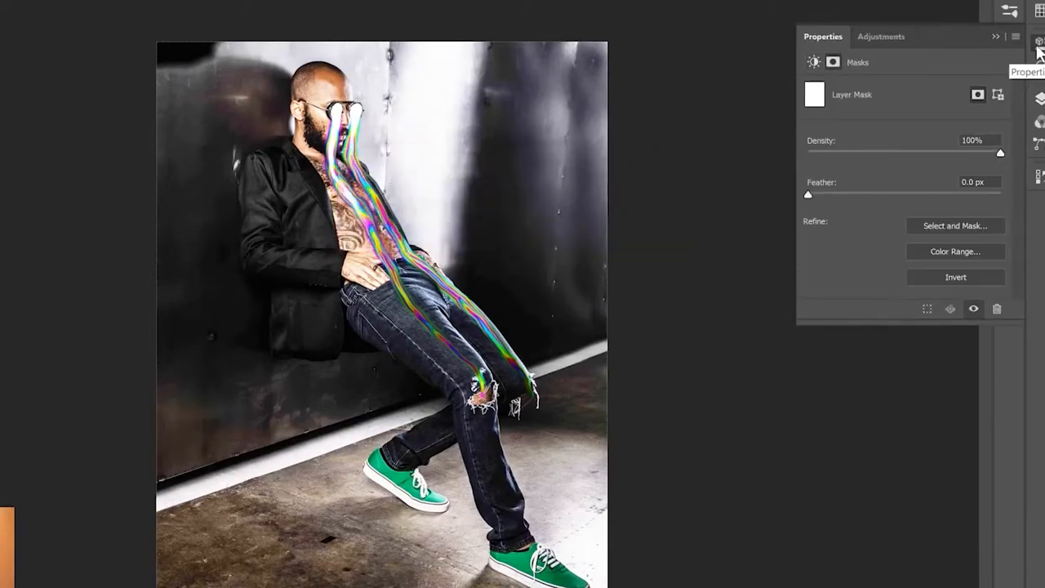
click(955, 277)
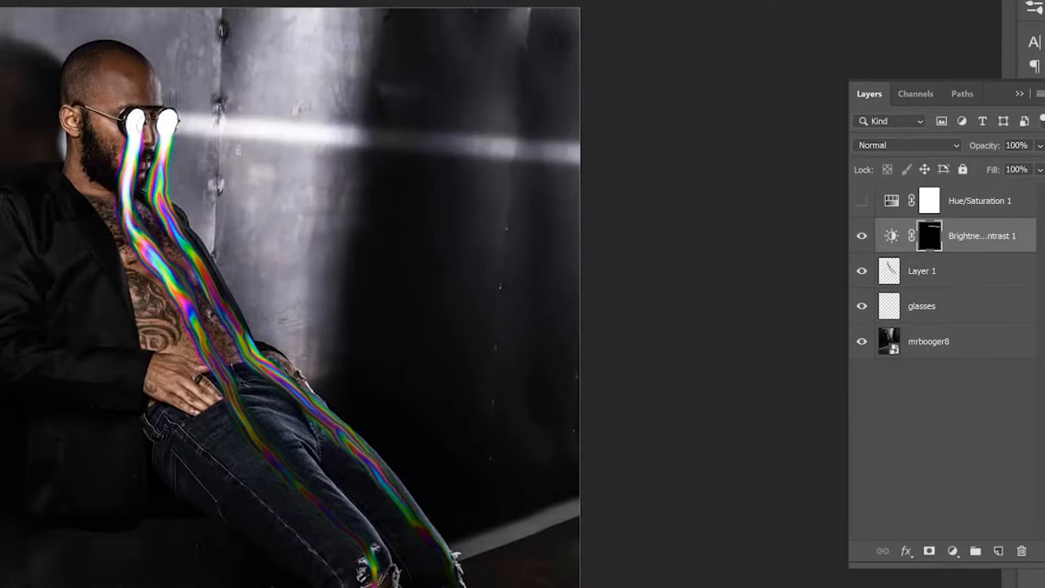
right_click(982, 235)
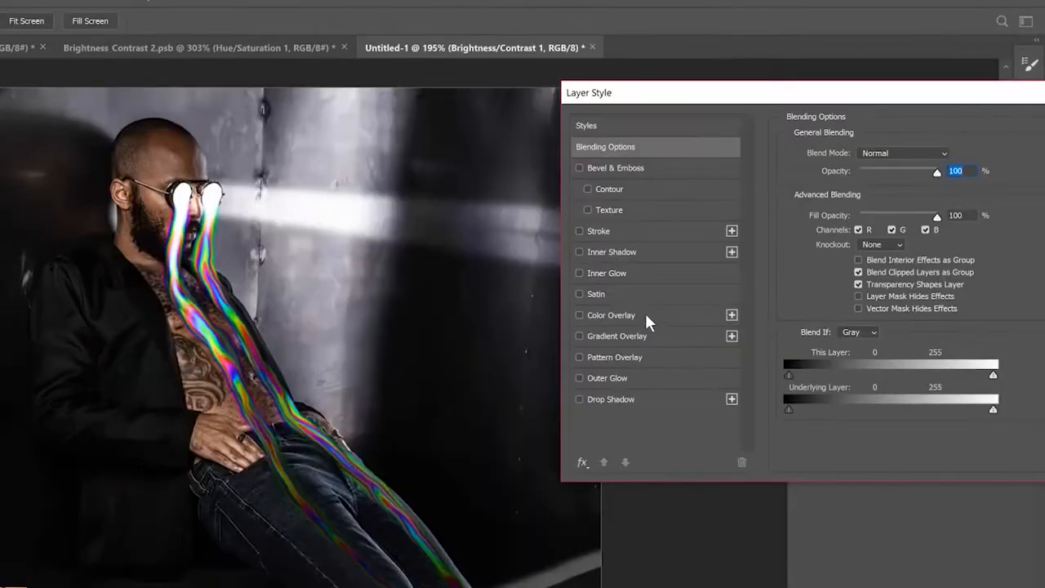
- Enable Color Overlay on the light-beam layer and open its colour swatch
click(610, 314)
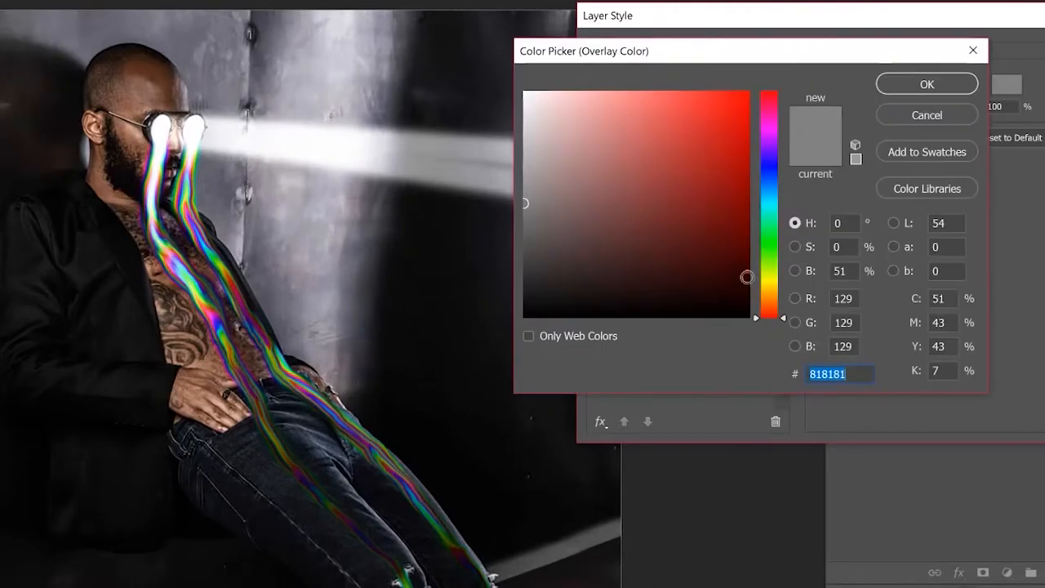
click(901, 94)
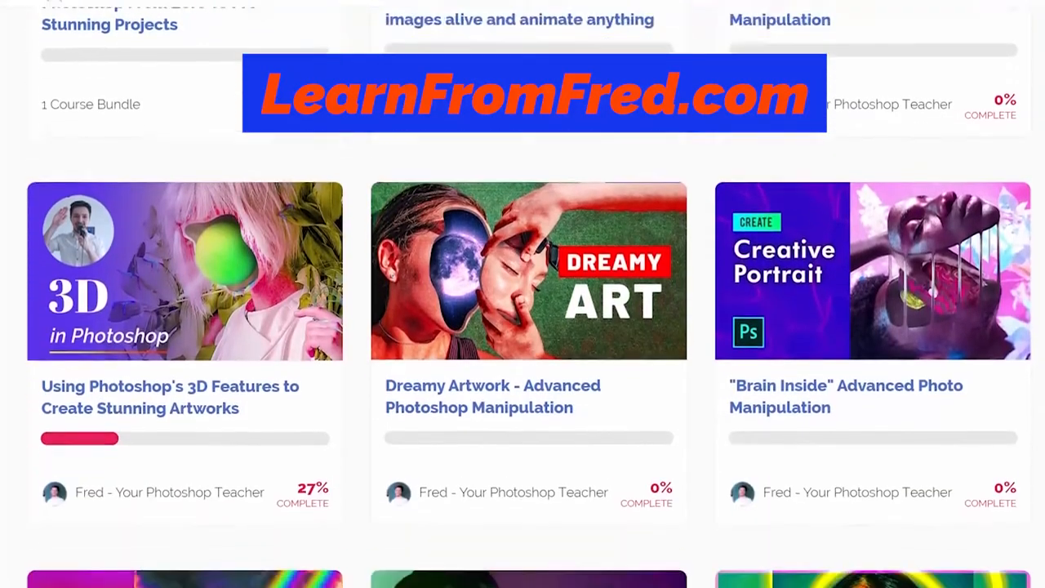
- Scroll the LearnFromFred.com catalogue down to the Photoshop Liquid Glitch Effect course
scroll(down, 3)
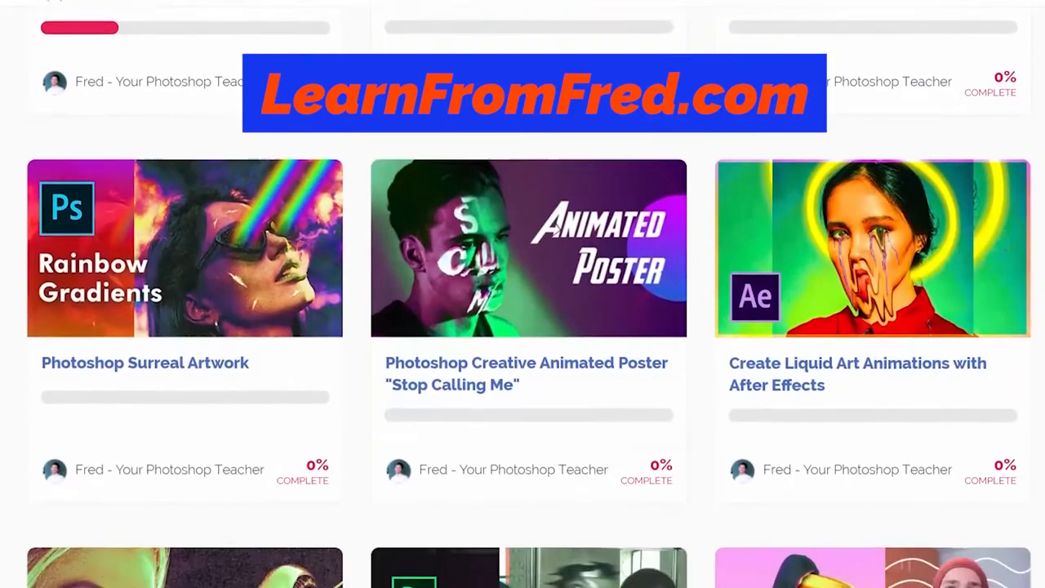
scroll(down, 3)
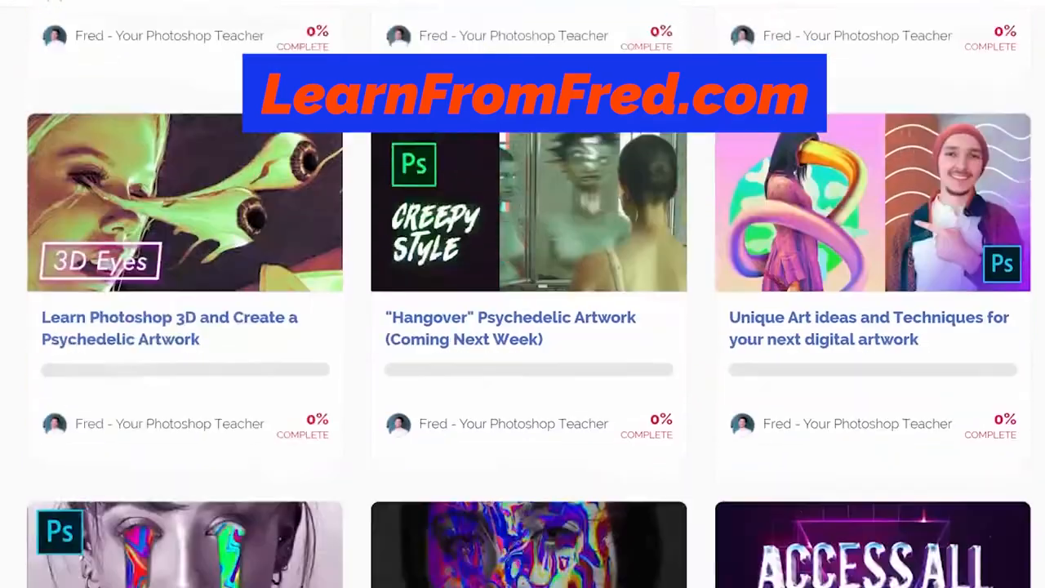
scroll(down, 3)
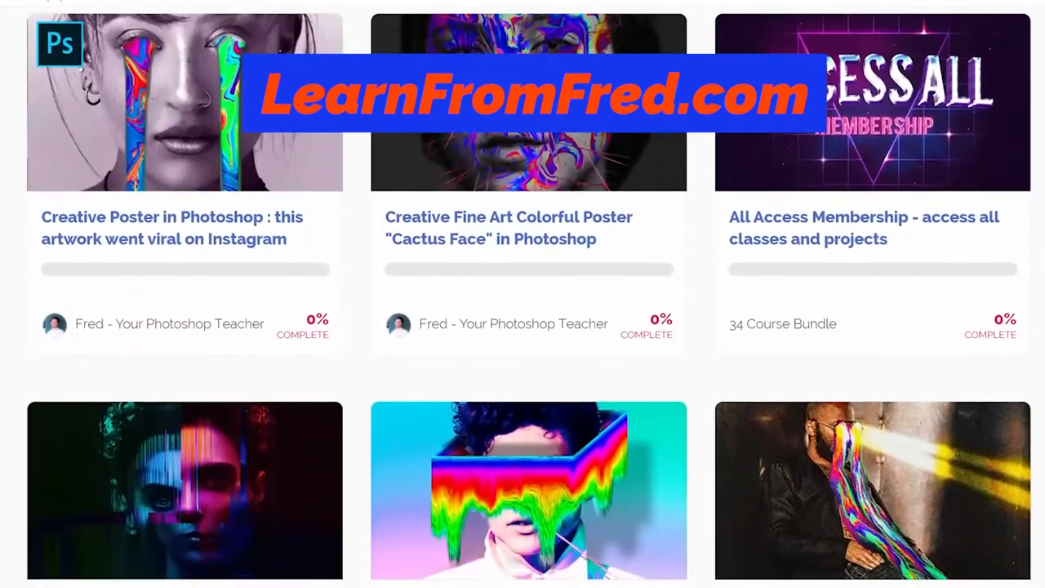
scroll(down, 3)
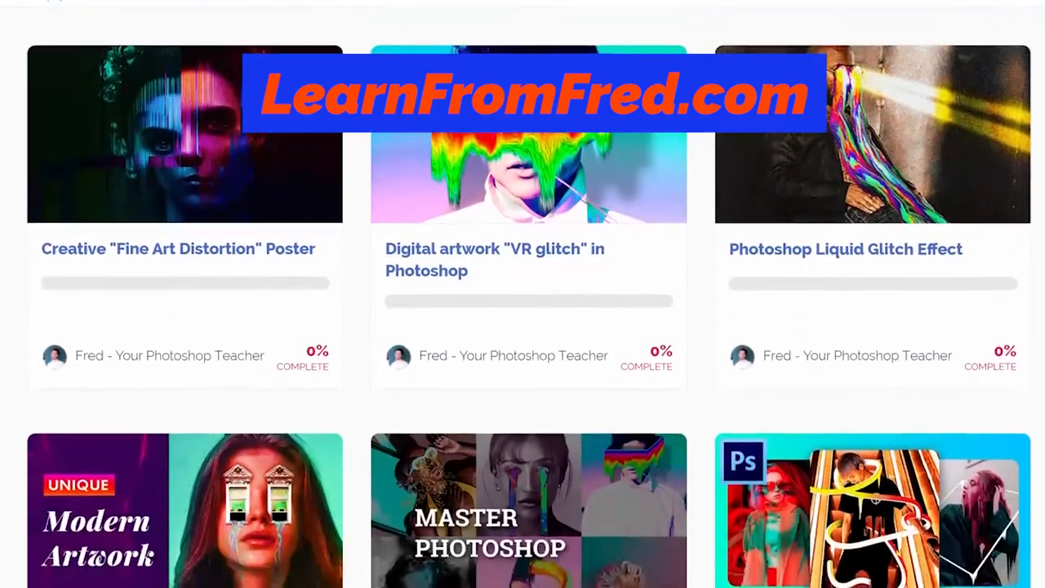
scroll(down, 3)
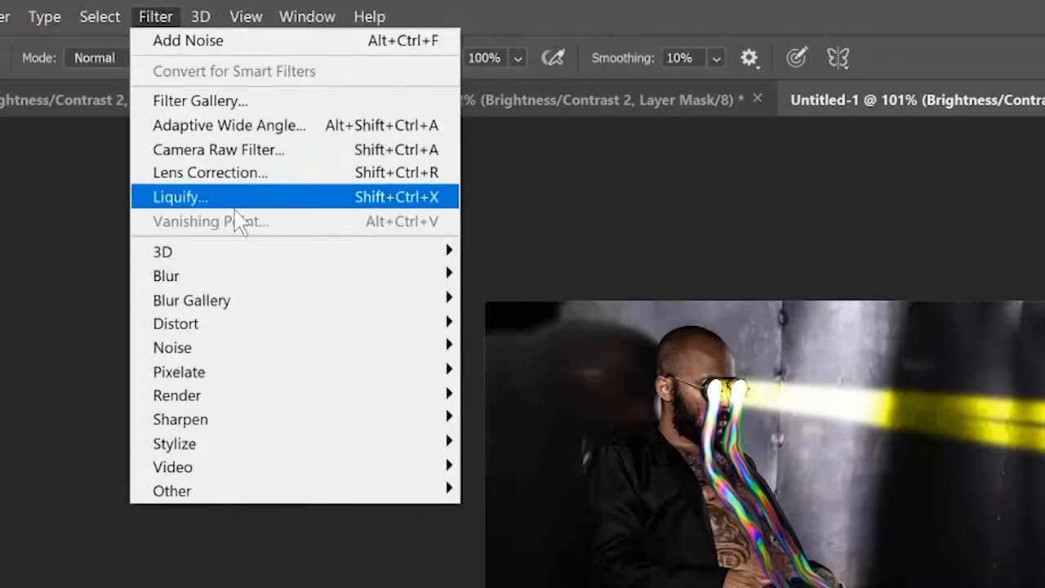
- Apply a Camera Raw Filter shifting hues: reds -100, greens +59, blues +100
click(219, 149)
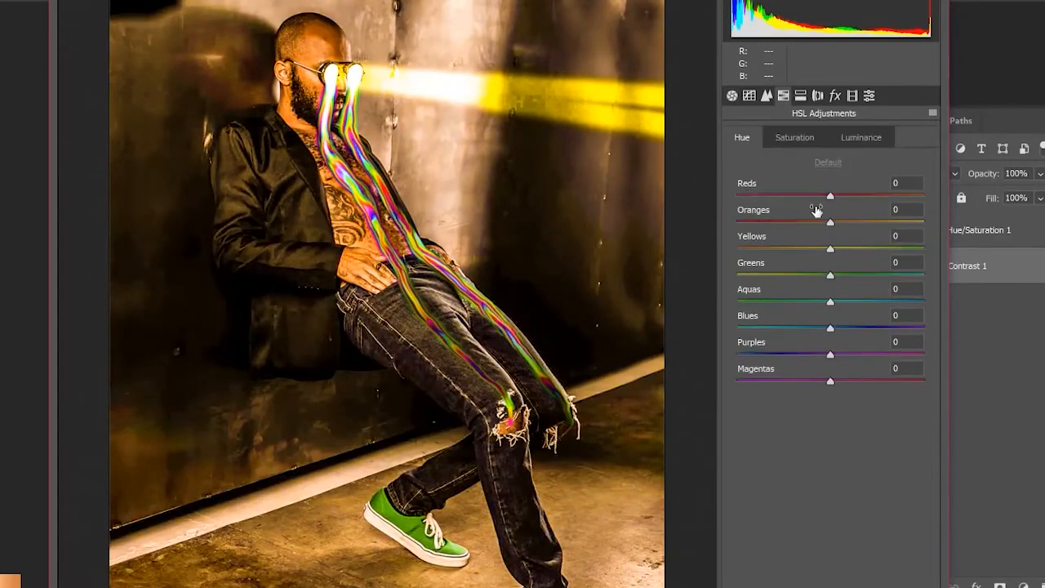
drag(830, 195, 735, 195)
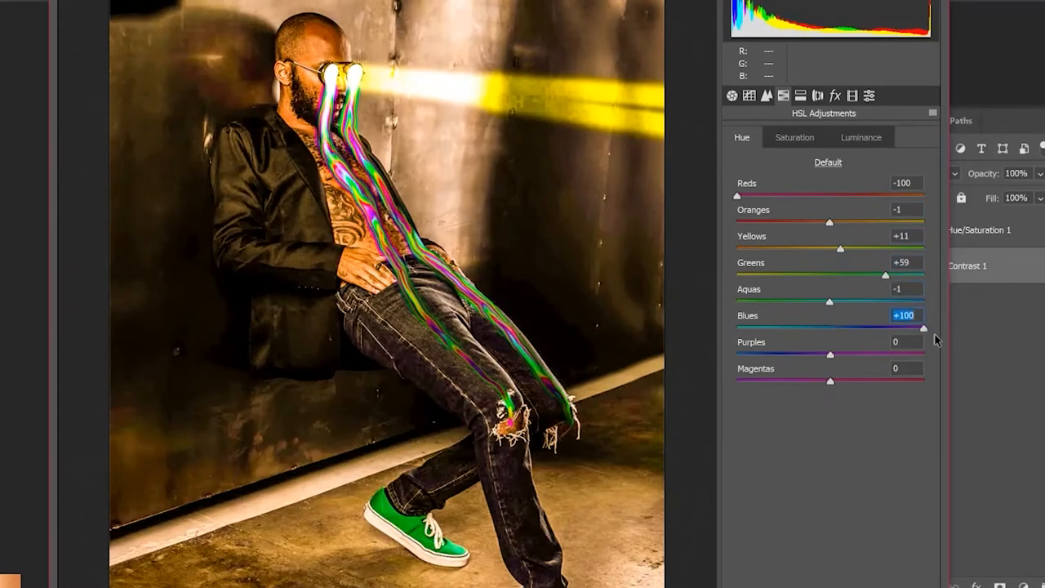
click(793, 136)
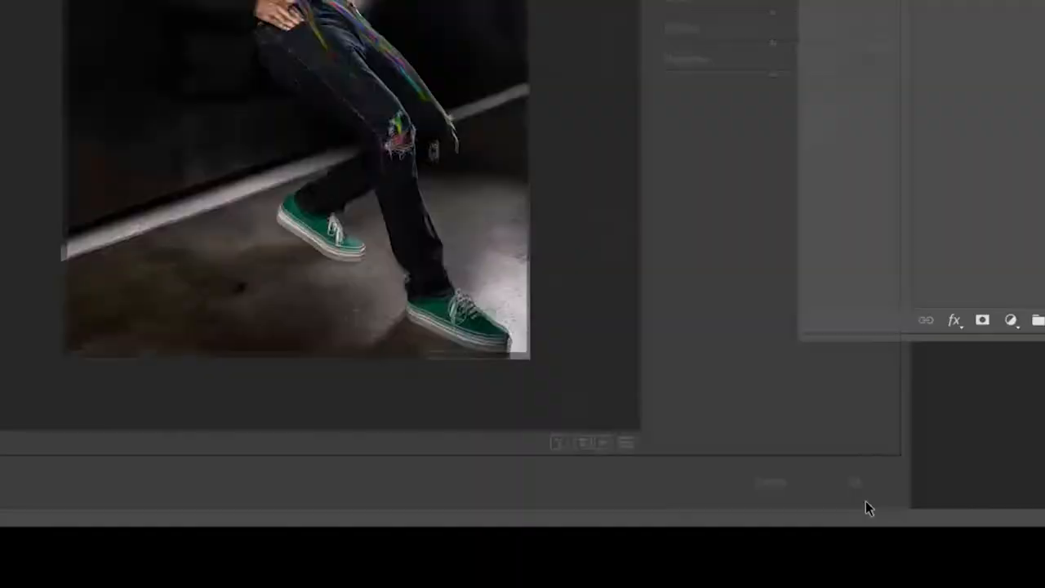
- Open the Add Noise filter and set 18.70% uniform noise
click(193, 11)
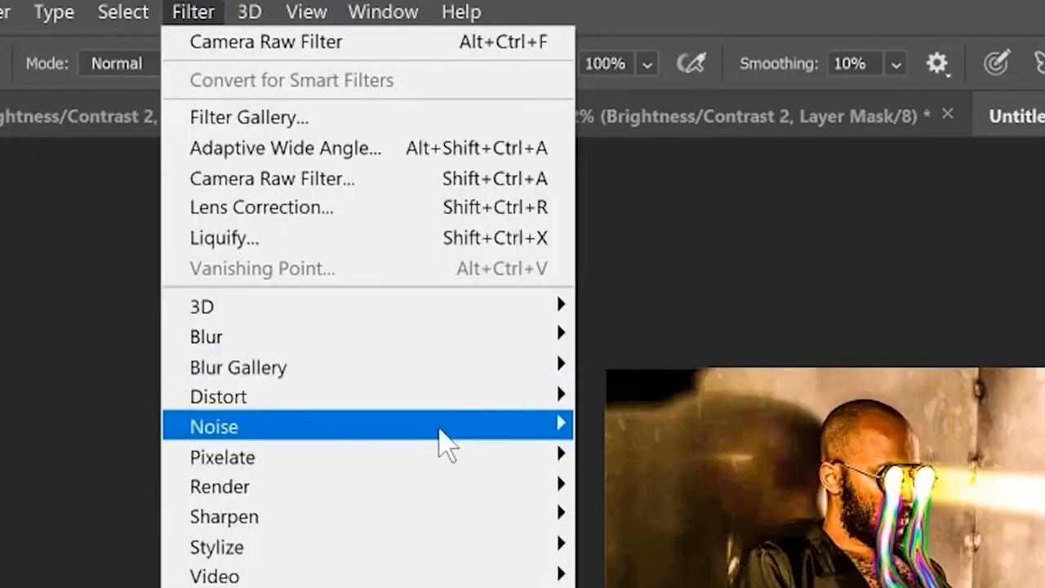
click(214, 426)
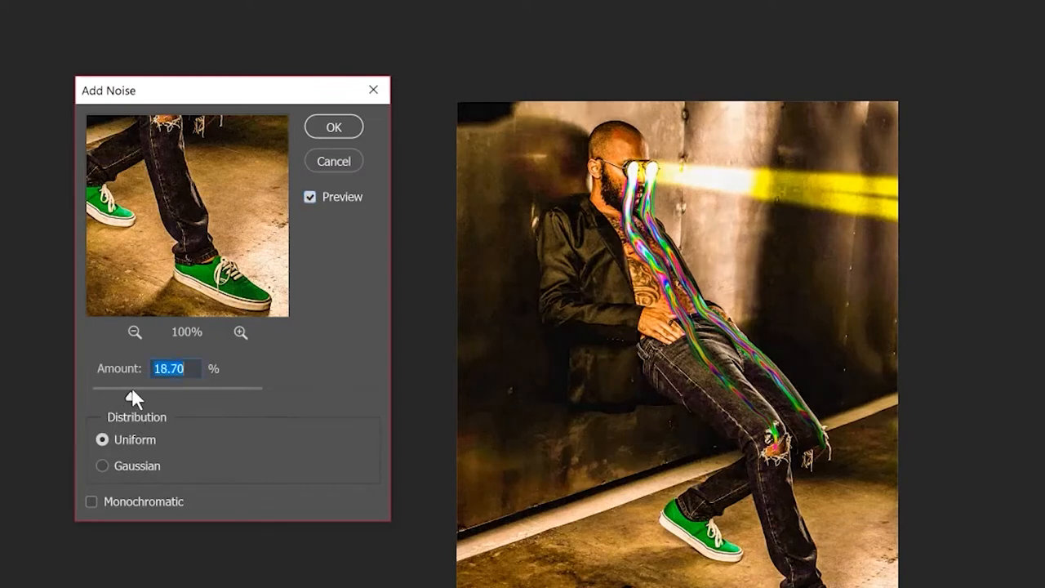